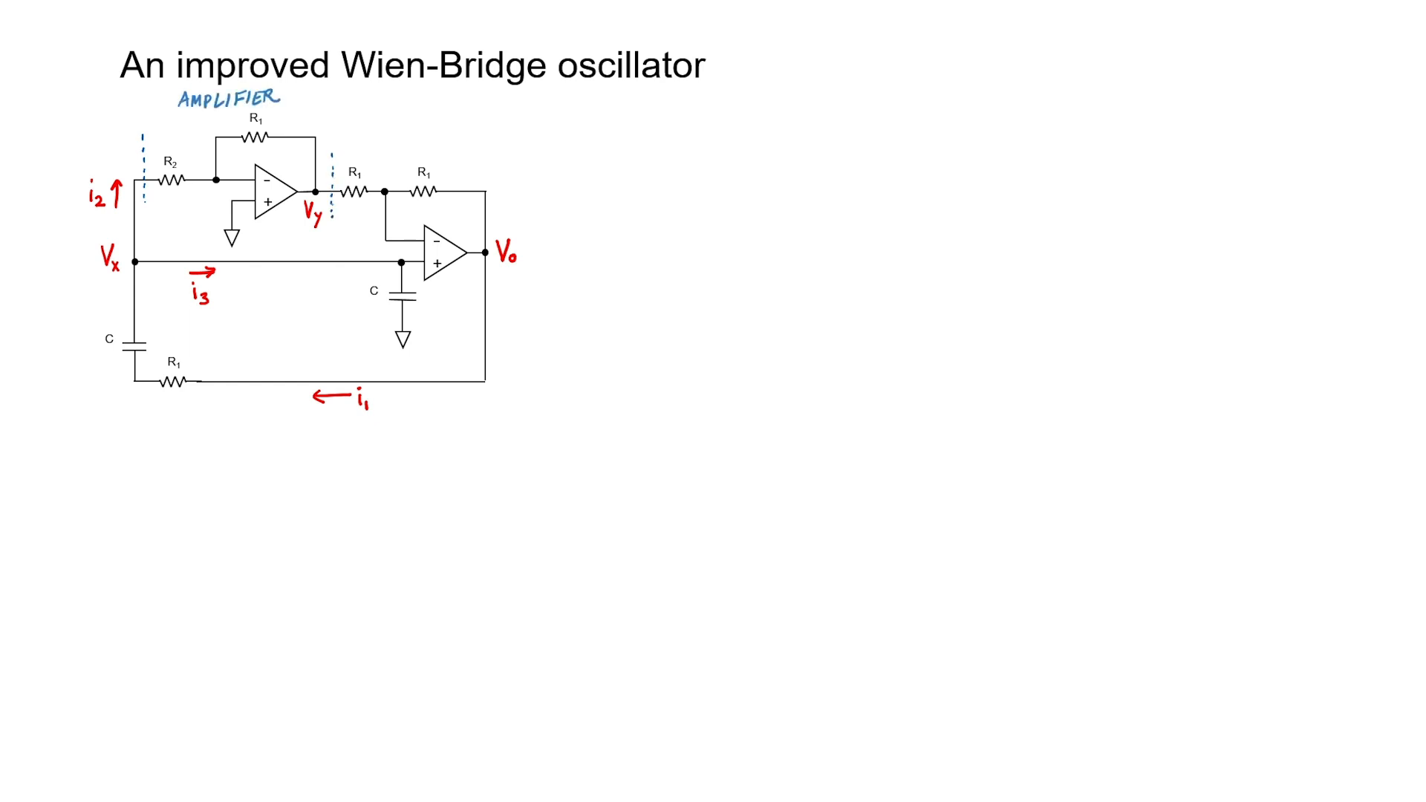
Write equation (1), Vy/Vx = −R1/R2, beside the Wien-Bridge circuit diagram
click(627, 141)
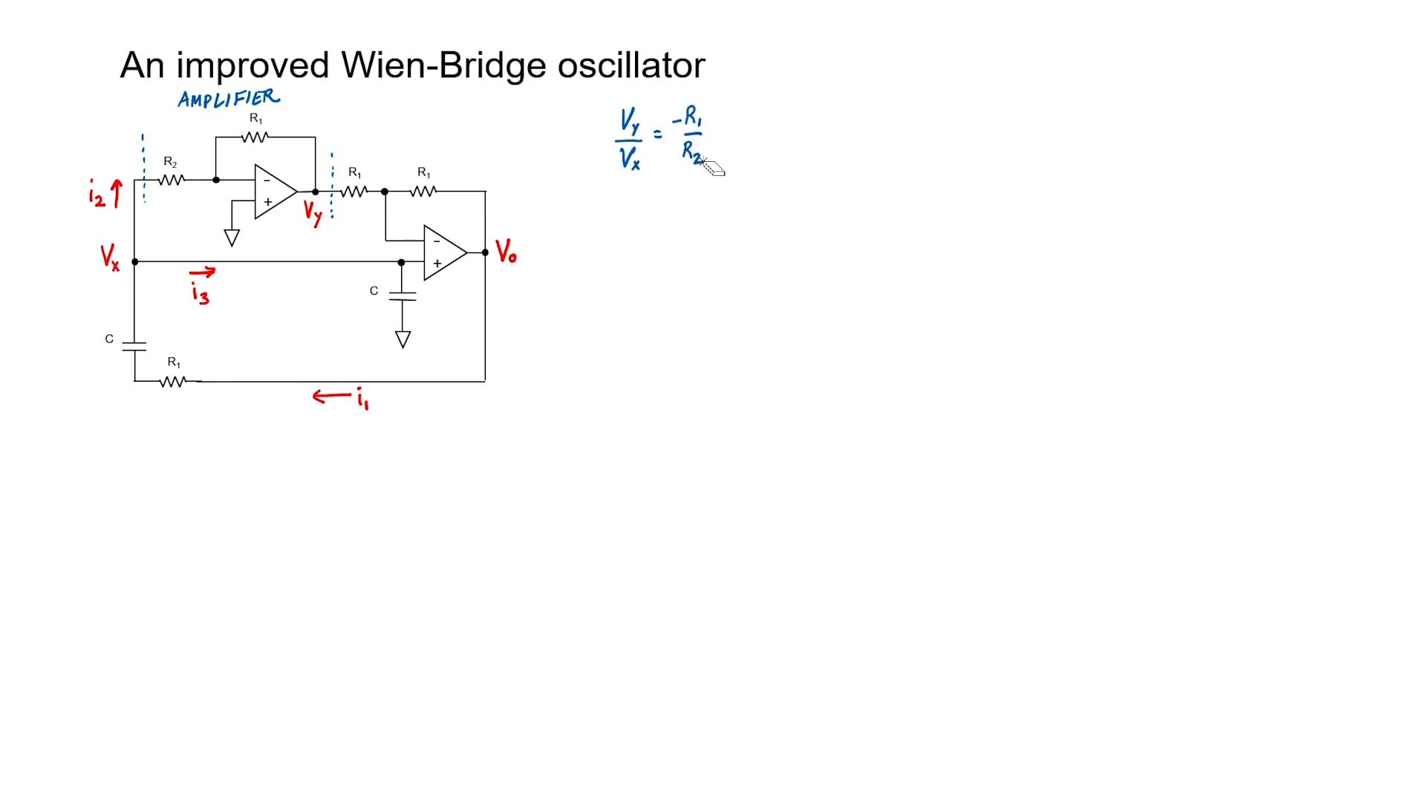
click(579, 125)
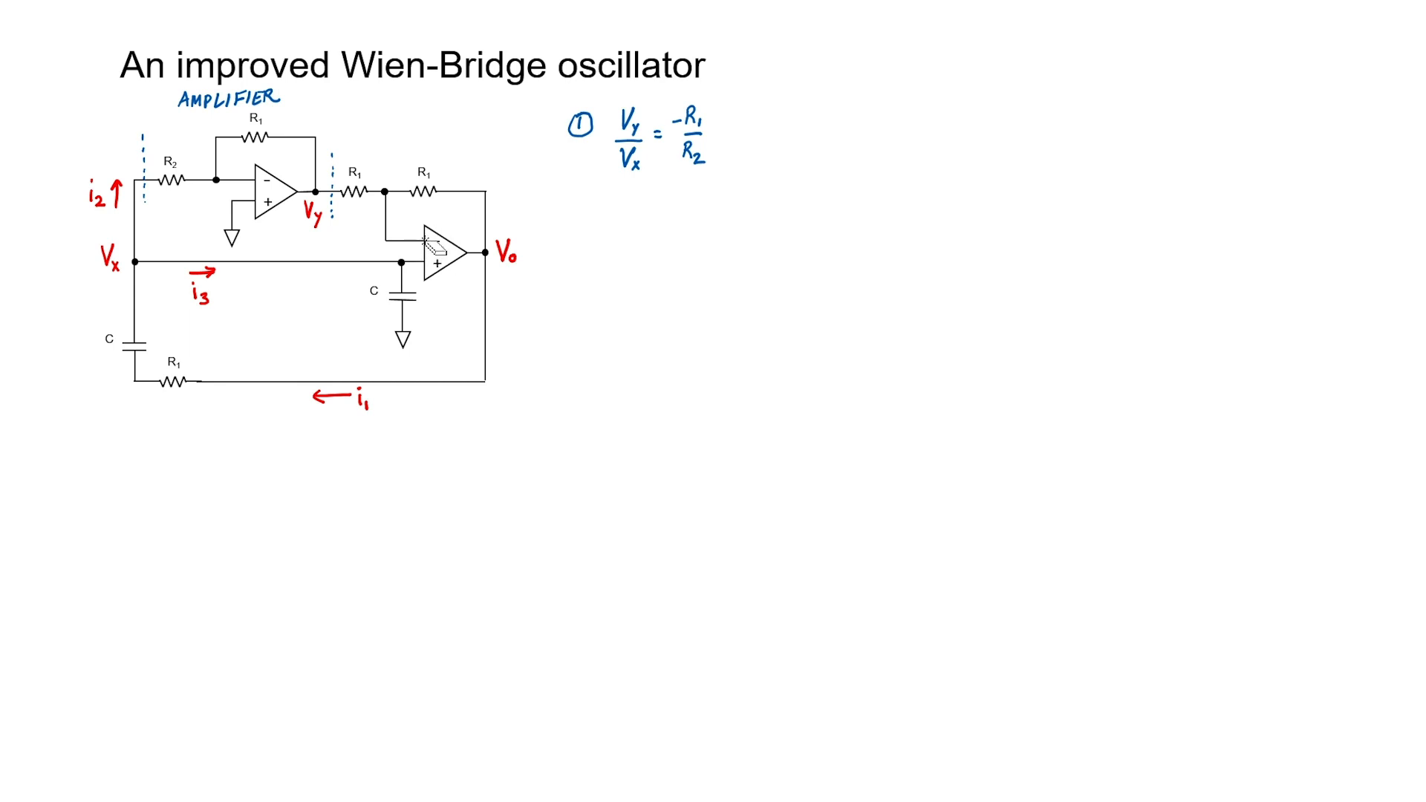
mouse_move(432, 245)
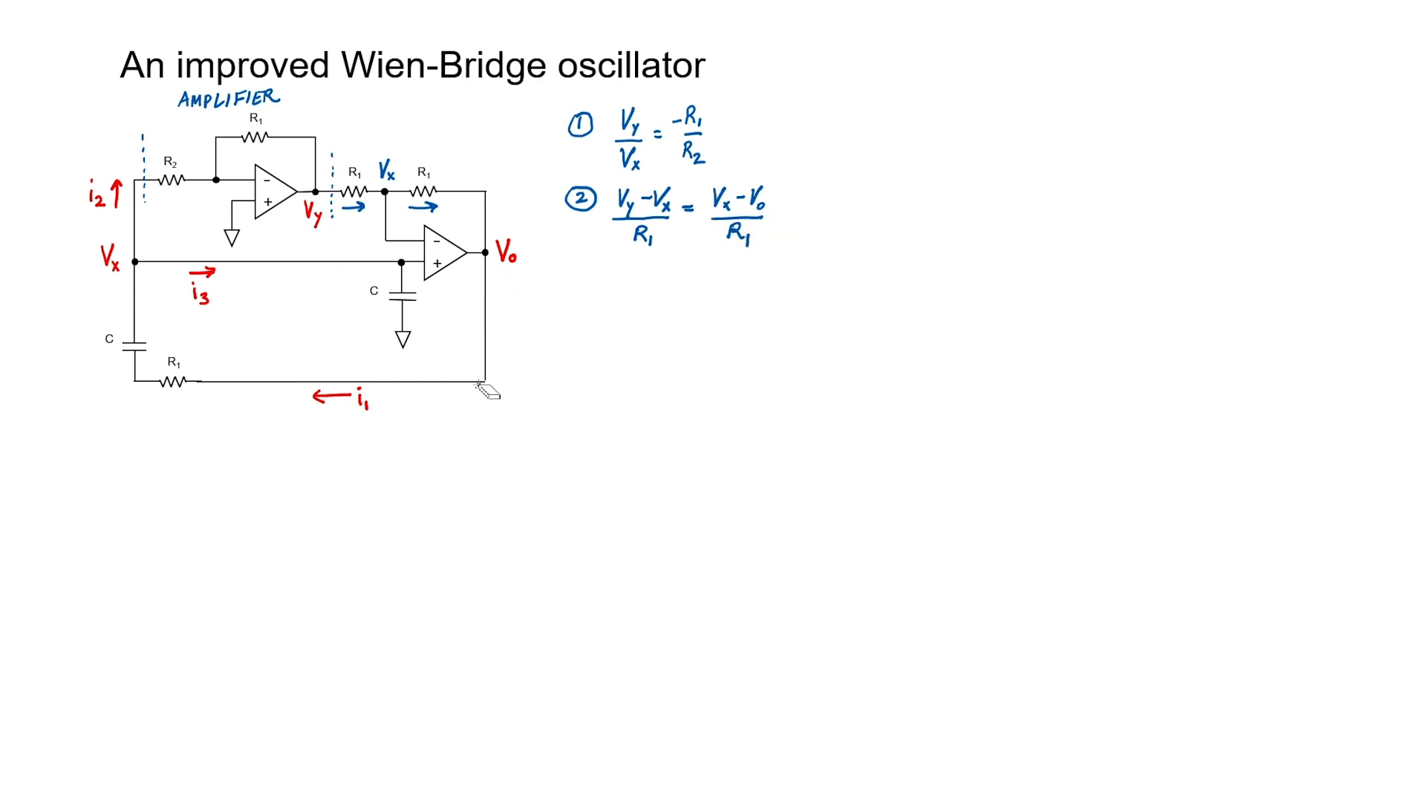
mouse_move(127, 373)
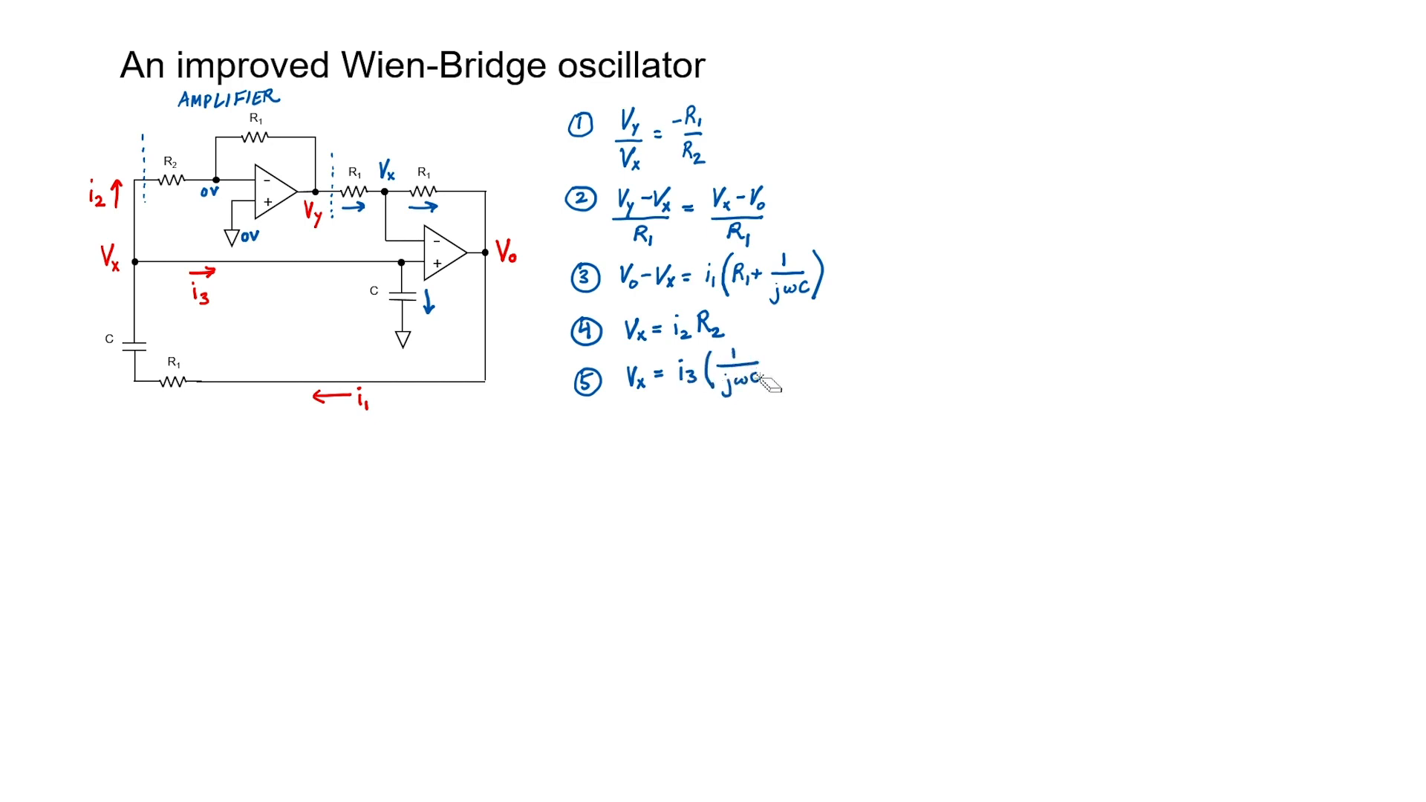
mouse_move(141, 266)
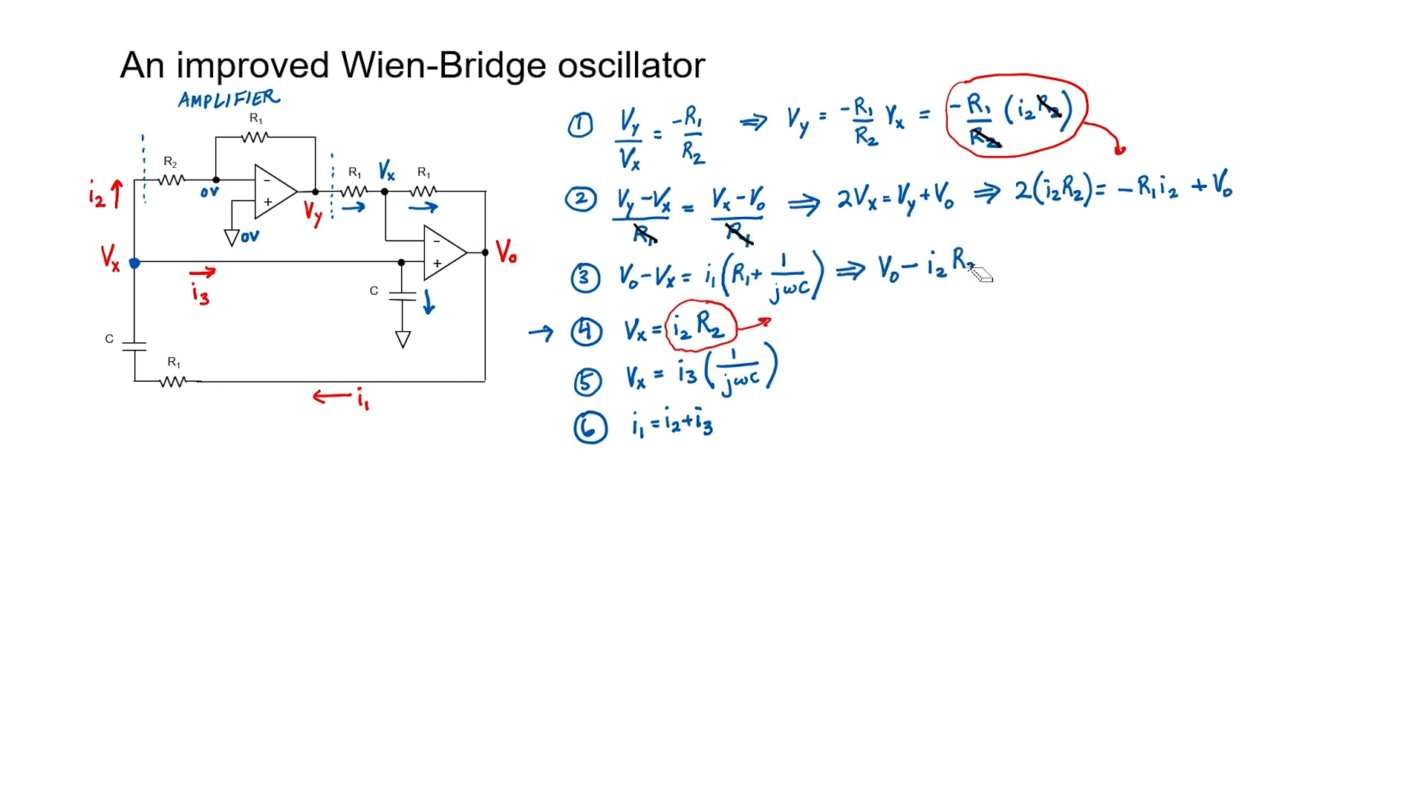
mouse_move(1046, 252)
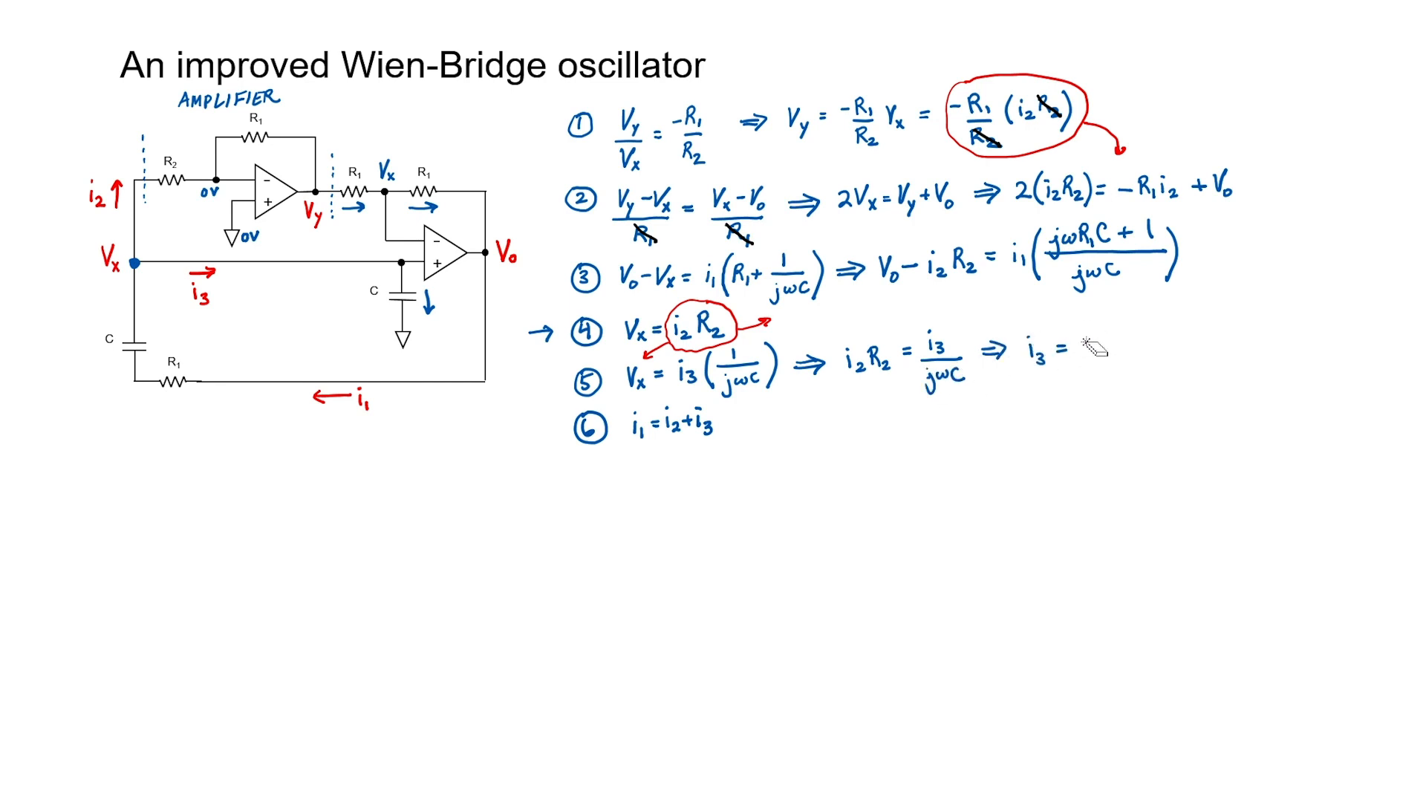
Write the substitution result i3 = jωR2C·i2 using Vx = i2R2
text(jωR2Ci2)
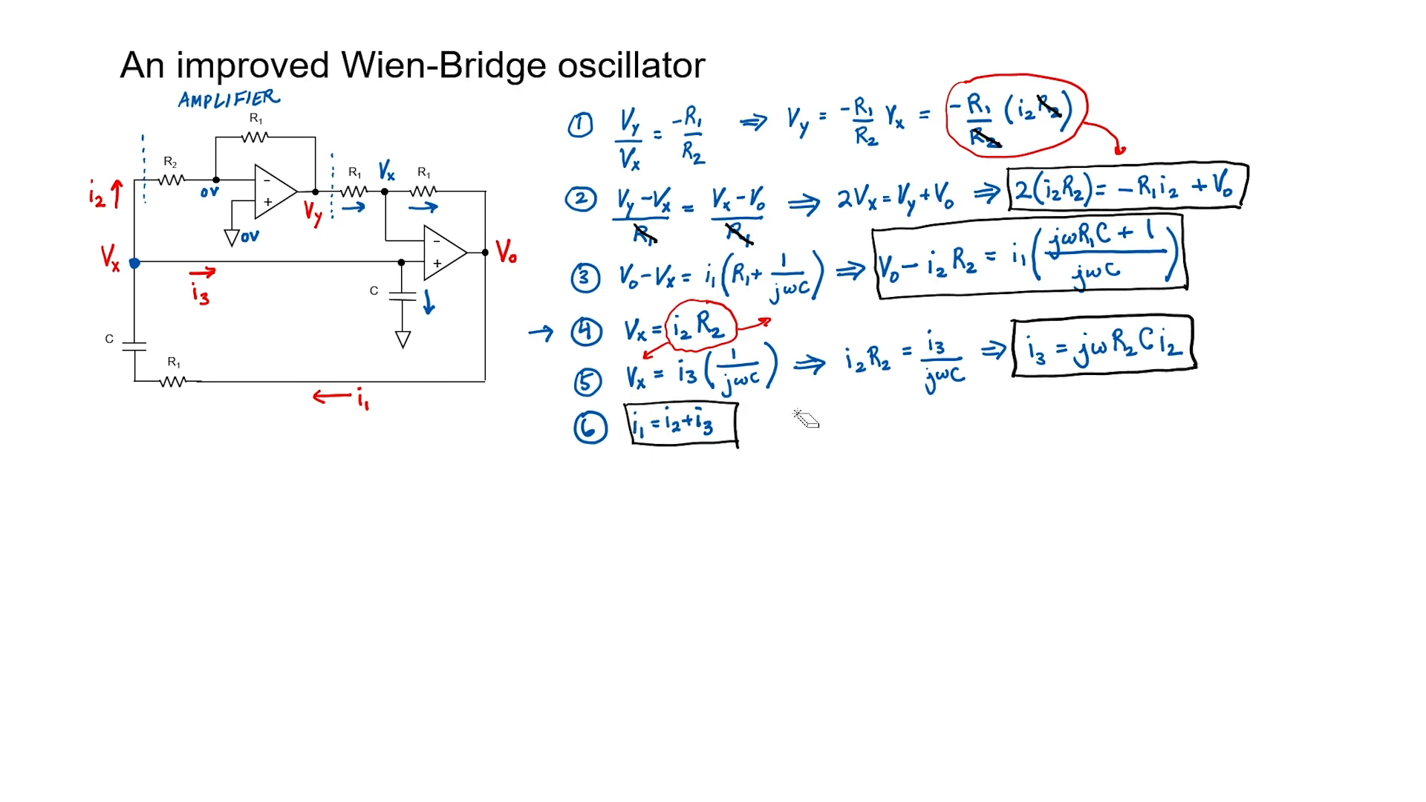
mouse_move(1269, 166)
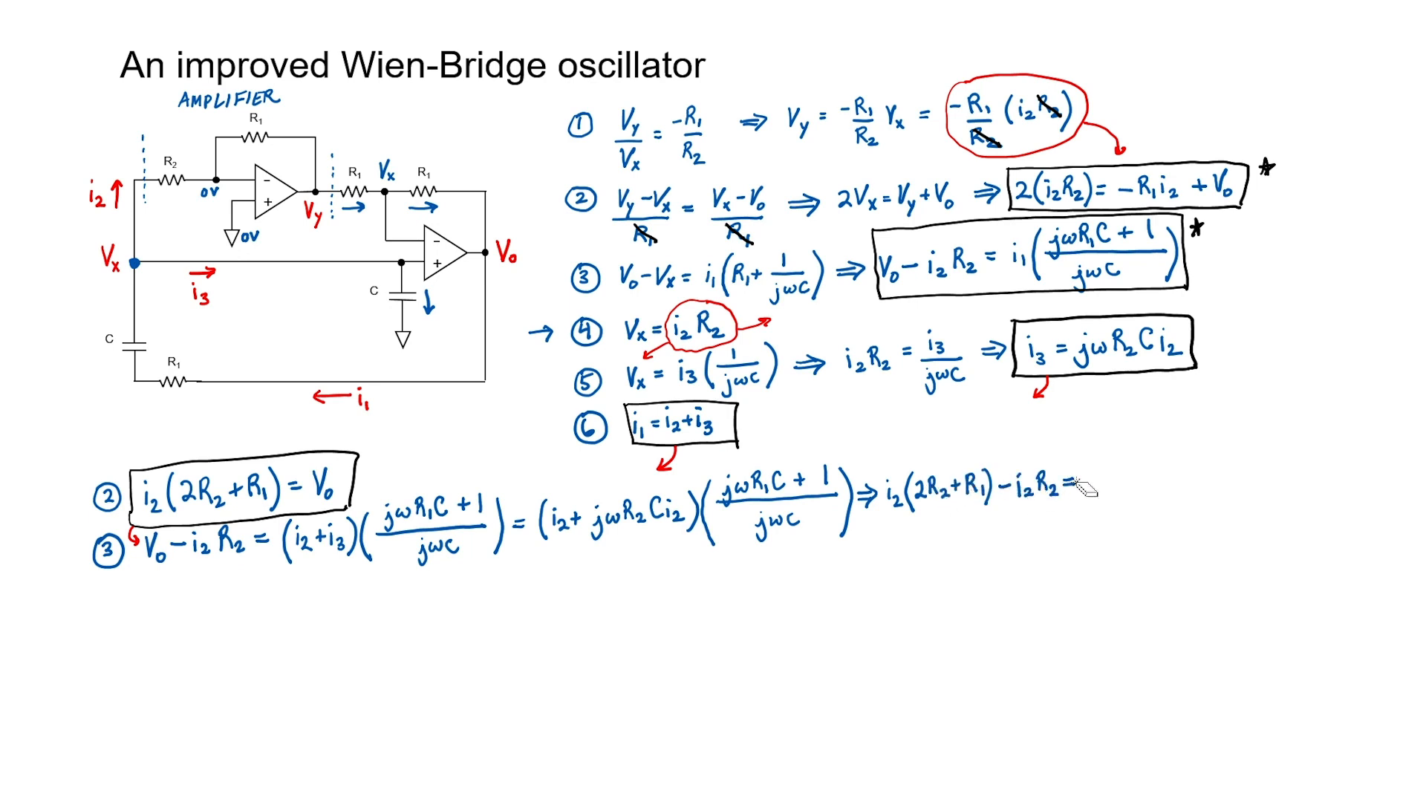
Write jωC(R2+R1) = (jωR2C+1)(jωR1C+1) and expand, starting with −ω²R1R2C²
text((i₂+jωR₂Ci₂)(jωR₁C+1 / jωC)
text(⇒ (2R₂+R₁) - R₂ = (1+jωR₂C)(jωR₁C+1 / jωC) ⇒ jωC(R₂+R₁) = ()
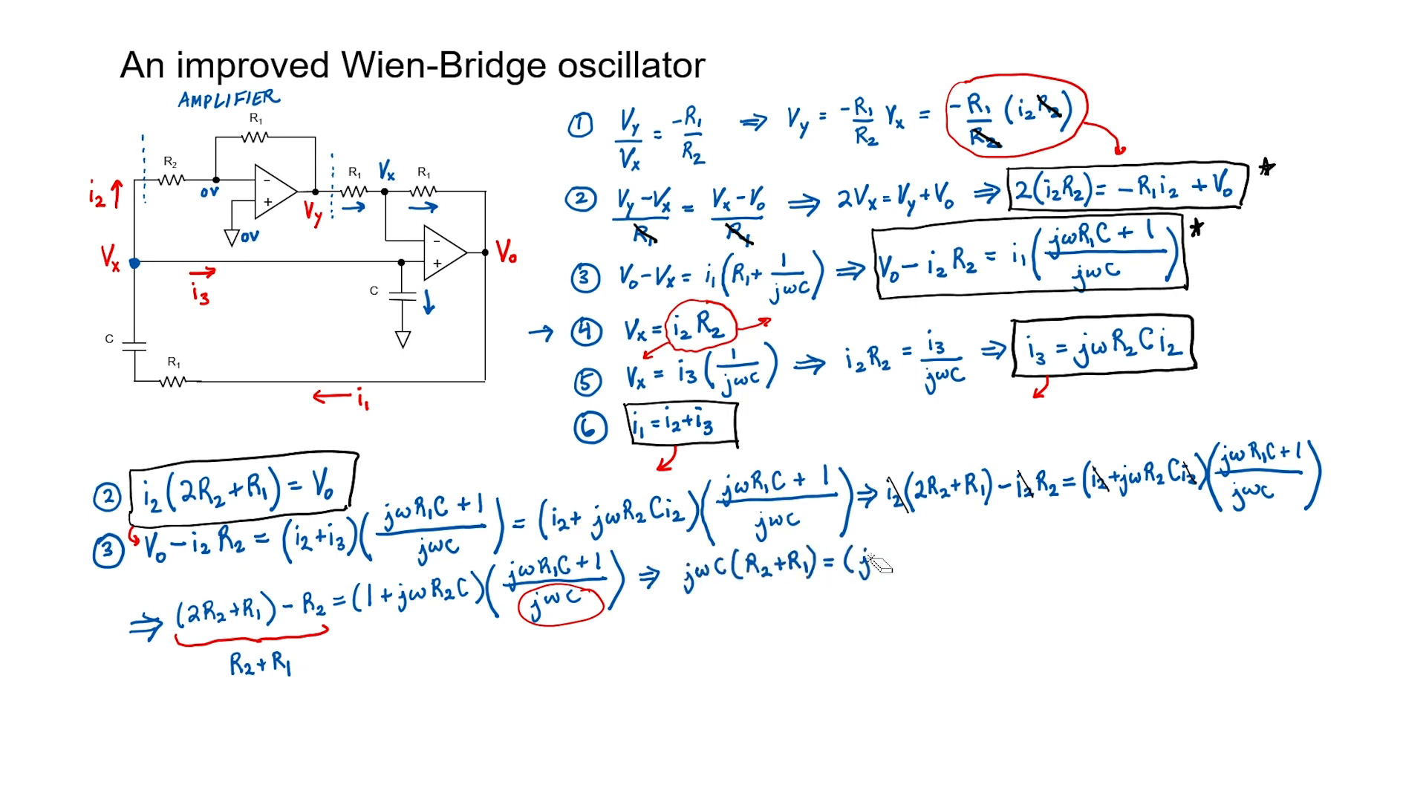
text(jωR₂C + 1)(j)
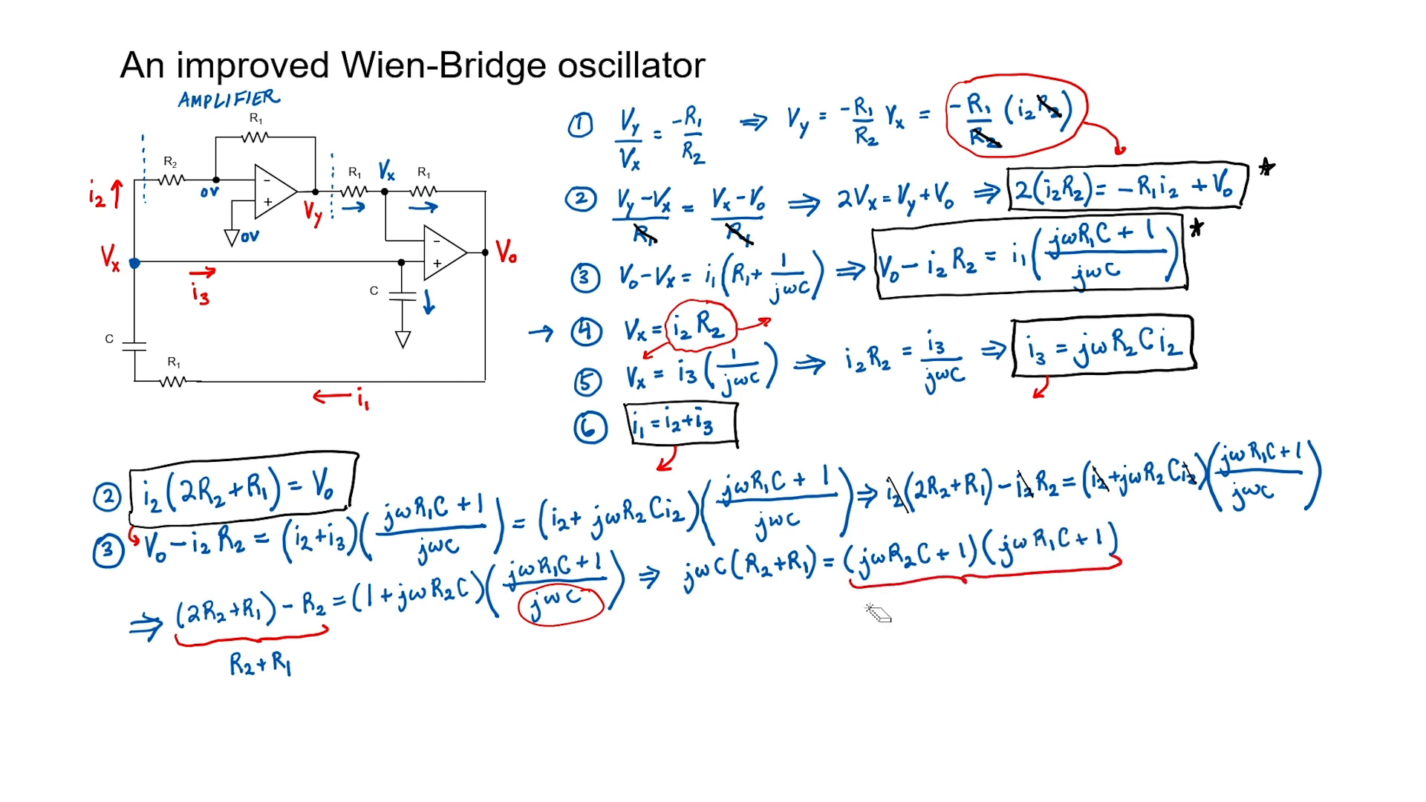
text(-ω²R₁R₂C)
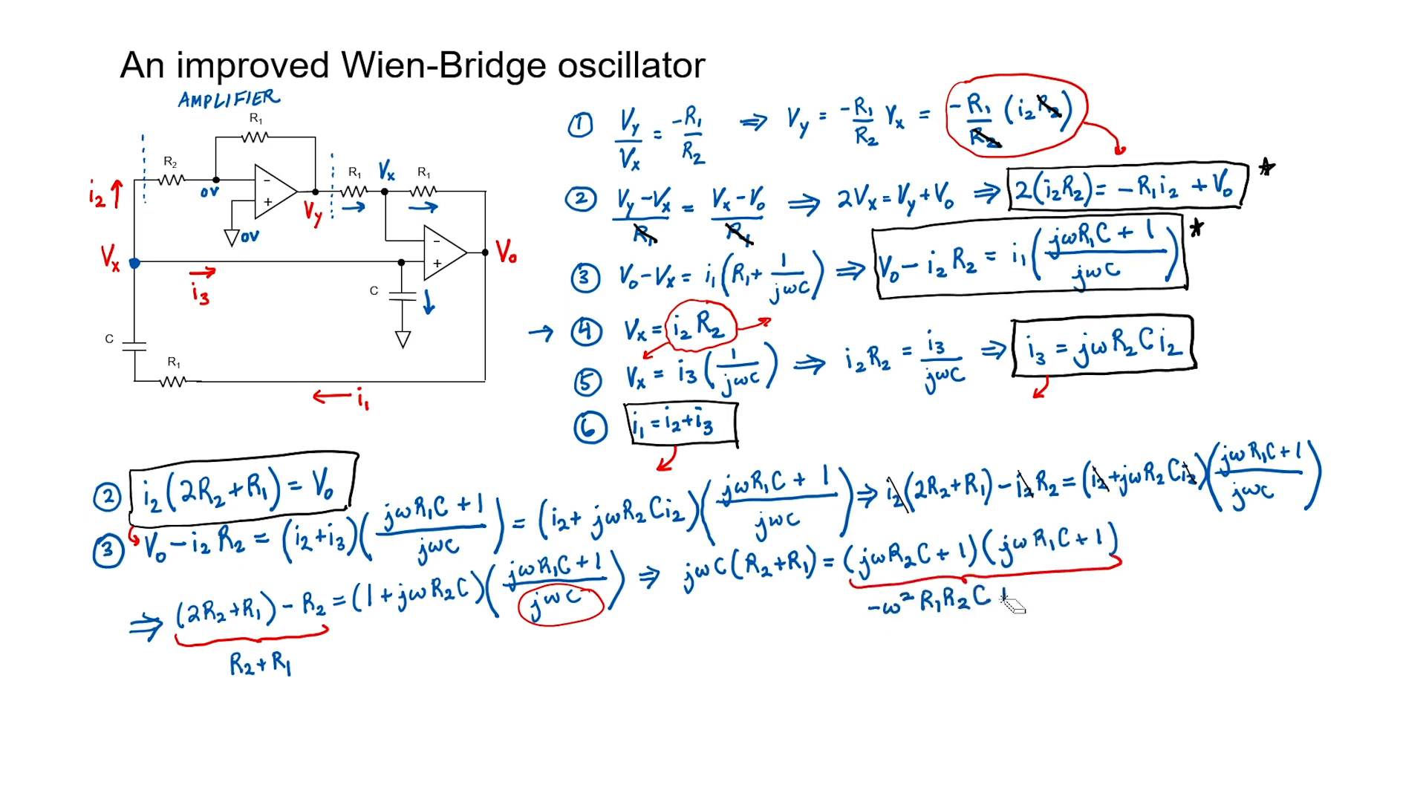